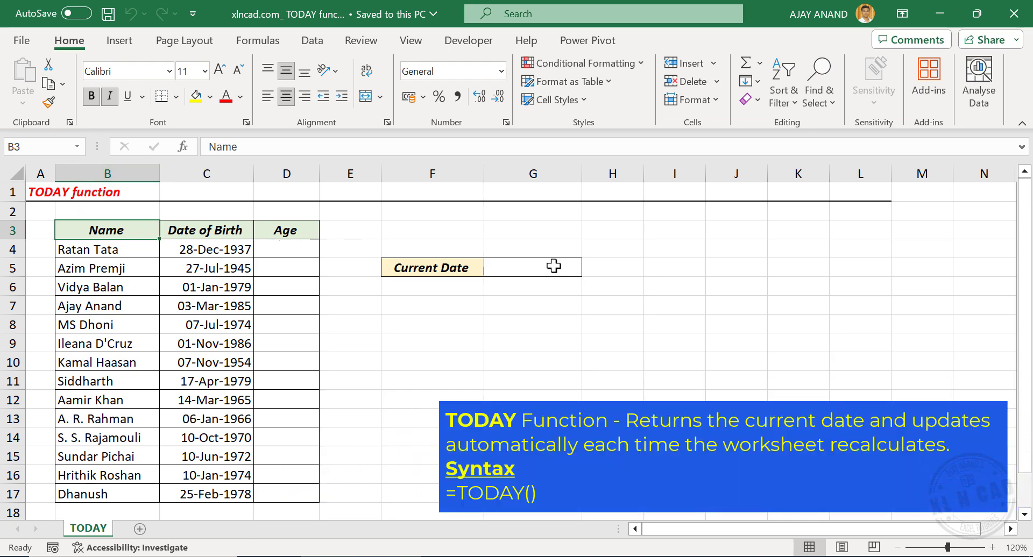
Enter =TODAY() in G5 so it shows the live date 26-01-2024.
{"action": "left_click", "coordinate": [533, 267]}
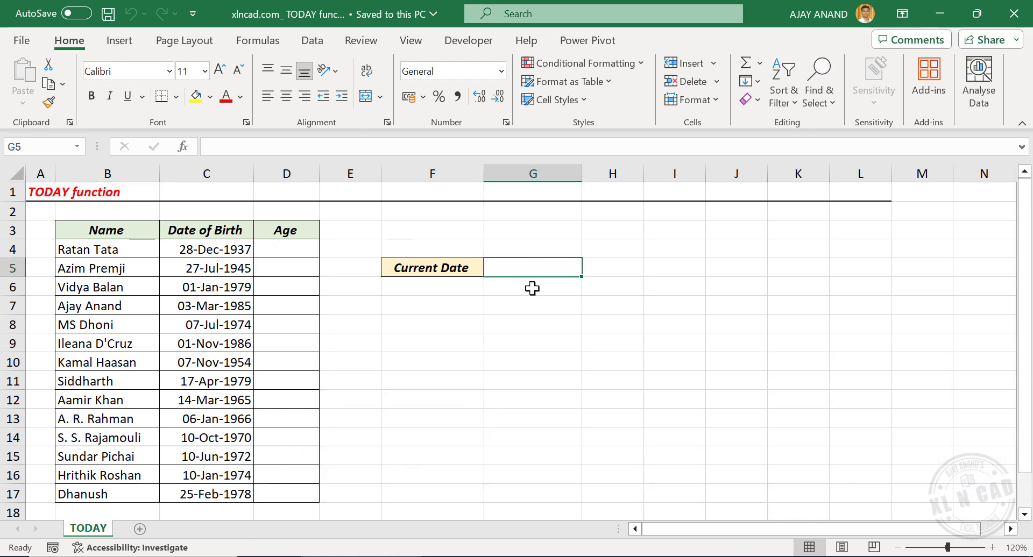
{"action": "type", "text": "="}
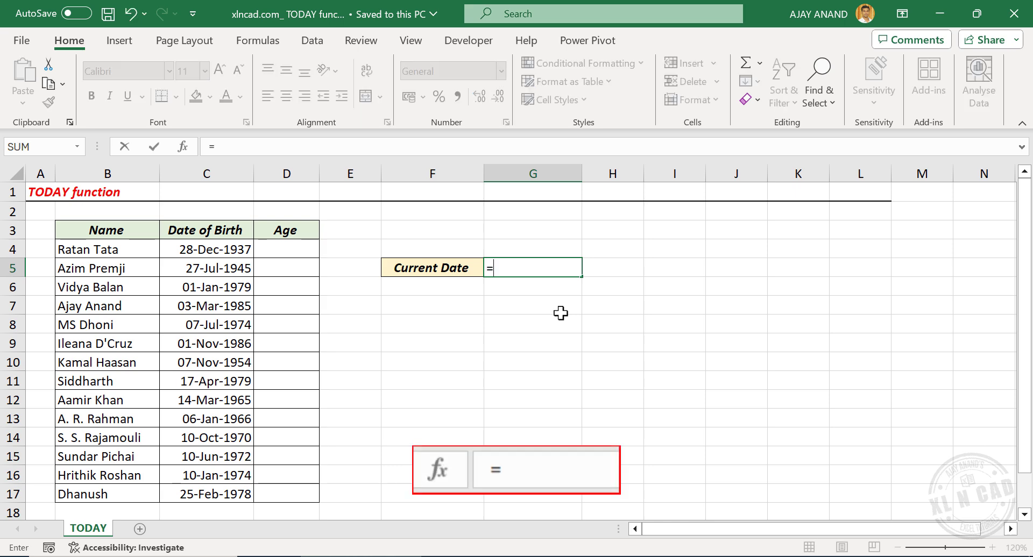
{"action": "type", "text": "TODAY"}
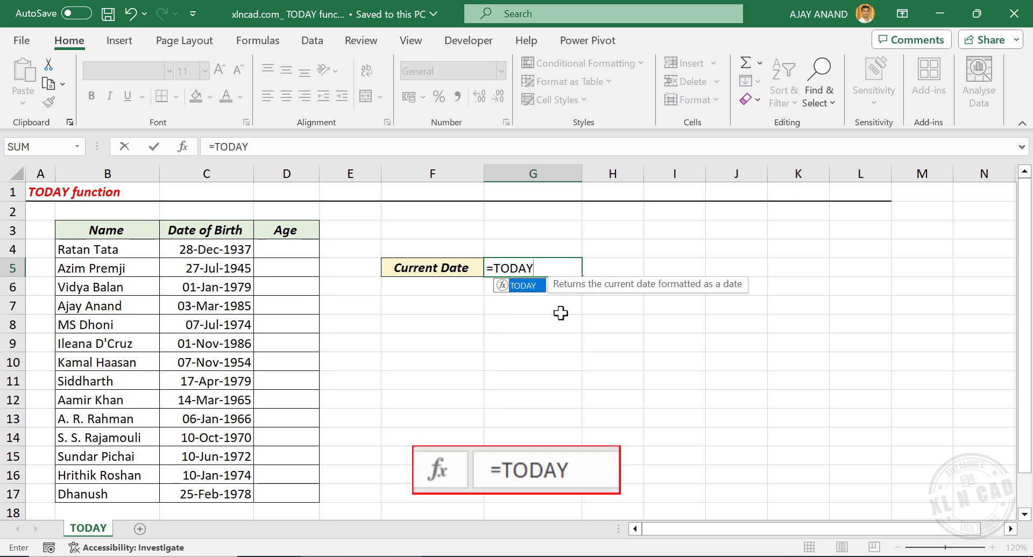
{"action": "type", "text": "()"}
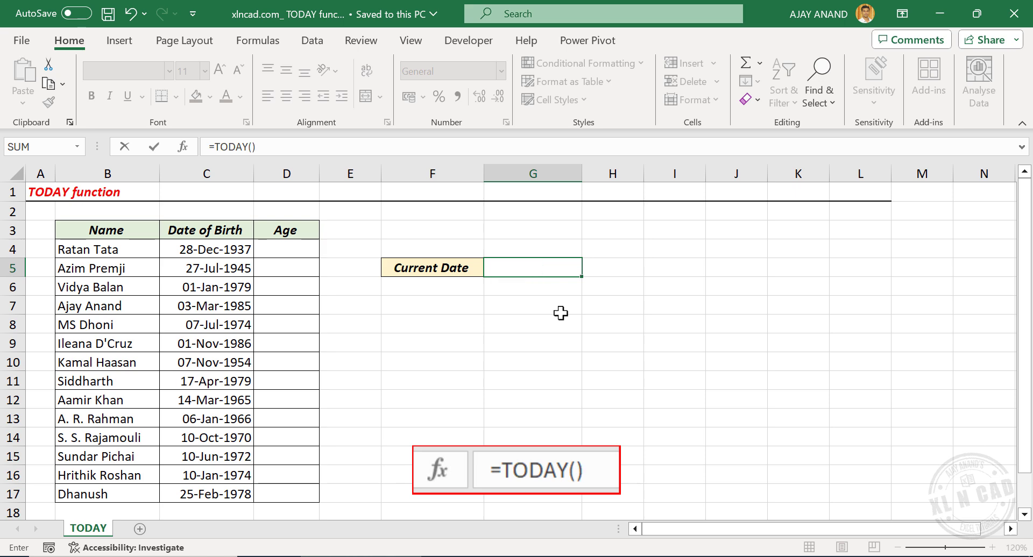
{"action": "key", "text": "Enter"}
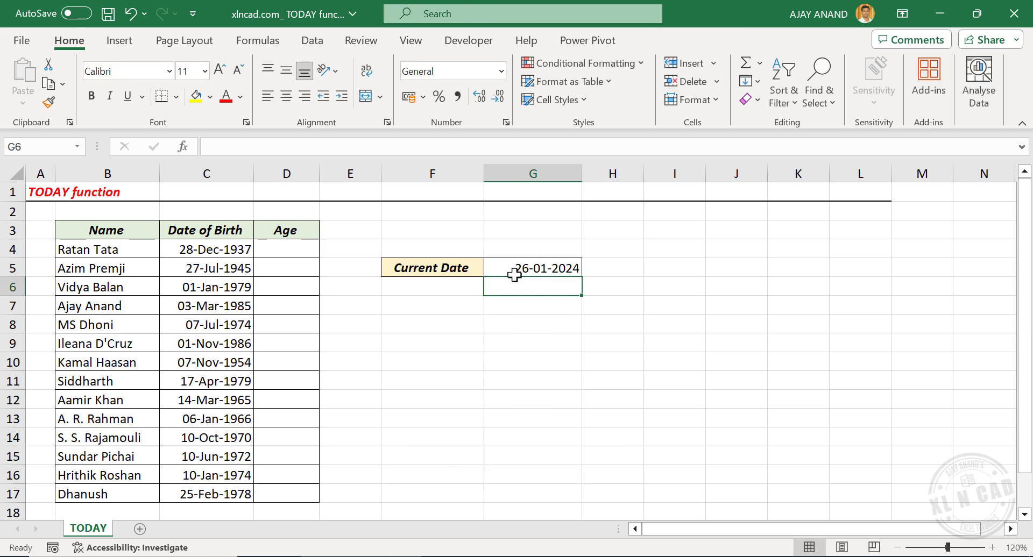
Compare the =TODAY() formula in G5 with the fixed date 26-01-2024 in F8.
{"action": "left_click", "coordinate": [532, 268]}
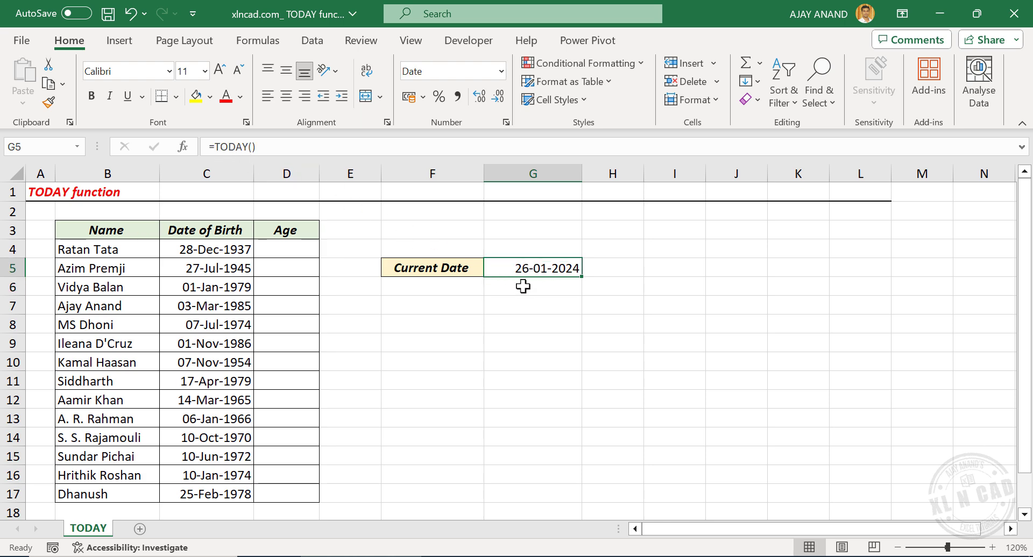
{"action": "mouse_move", "coordinate": [427, 326]}
{"action": "type", "text": "26-01-2024"}
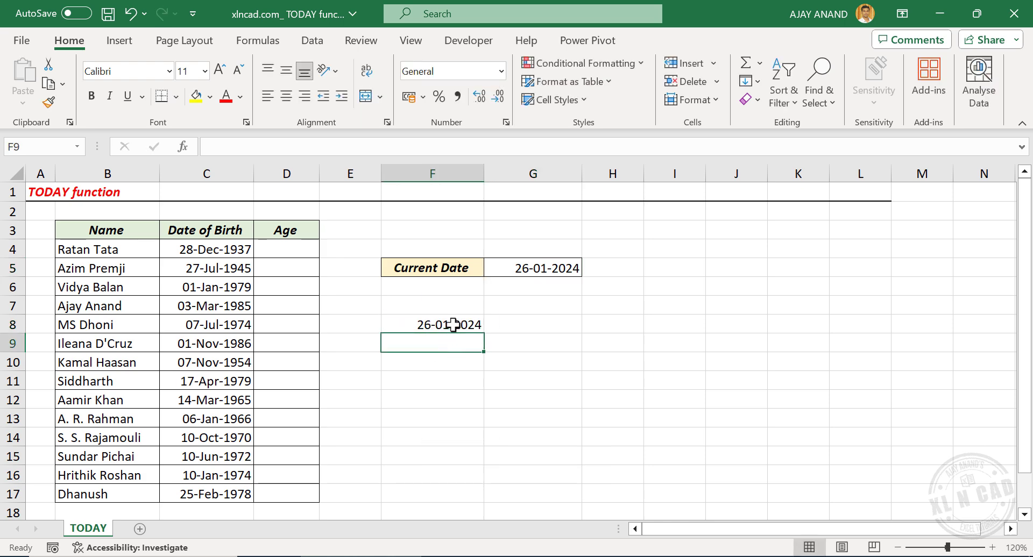
{"action": "left_click", "coordinate": [433, 323]}
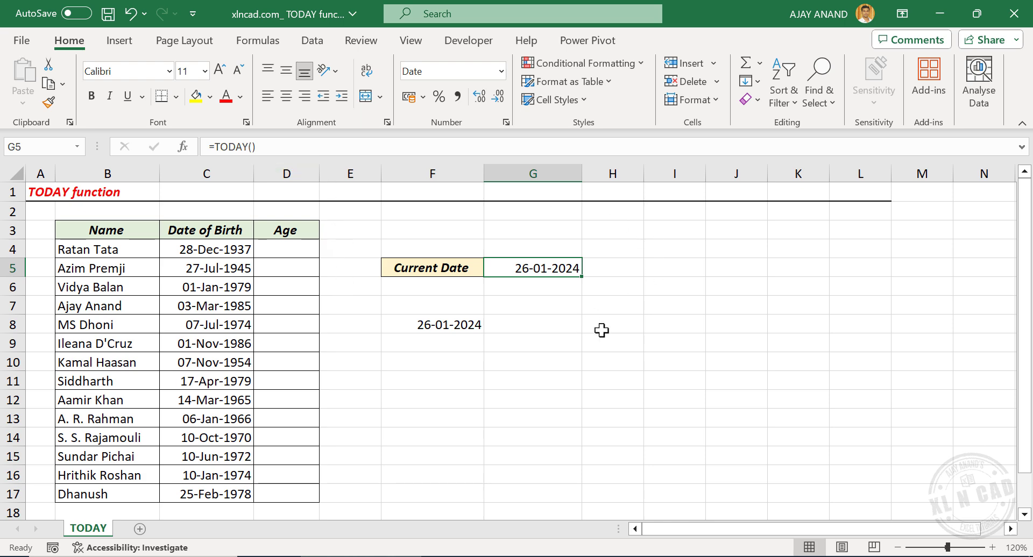
{"action": "mouse_move", "coordinate": [429, 327]}
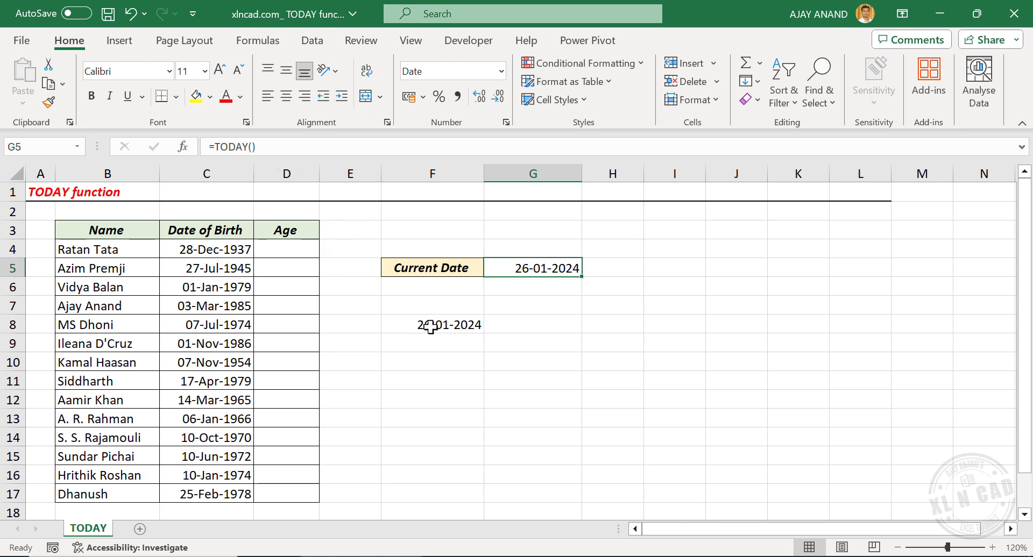
{"action": "left_click", "coordinate": [432, 324]}
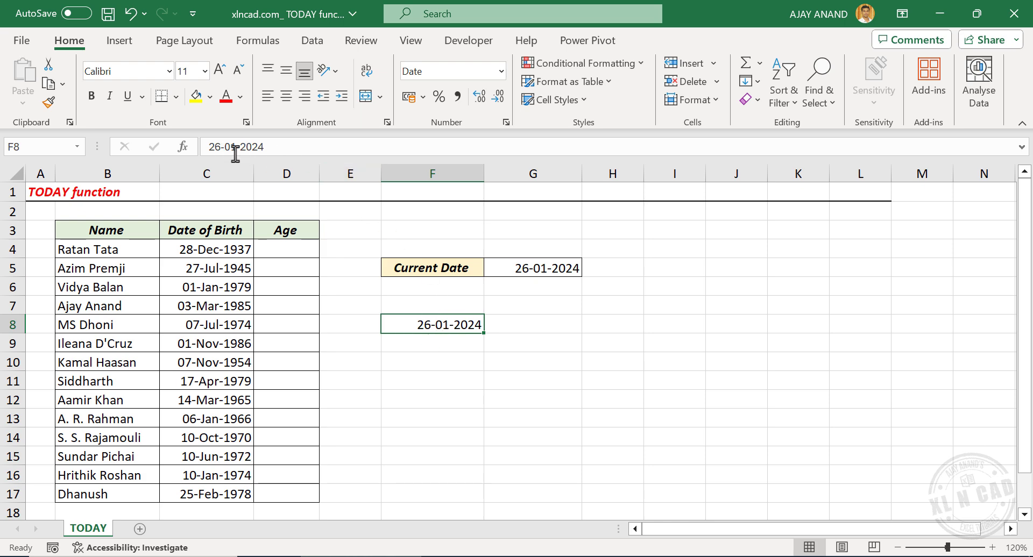
{"action": "mouse_move", "coordinate": [494, 349]}
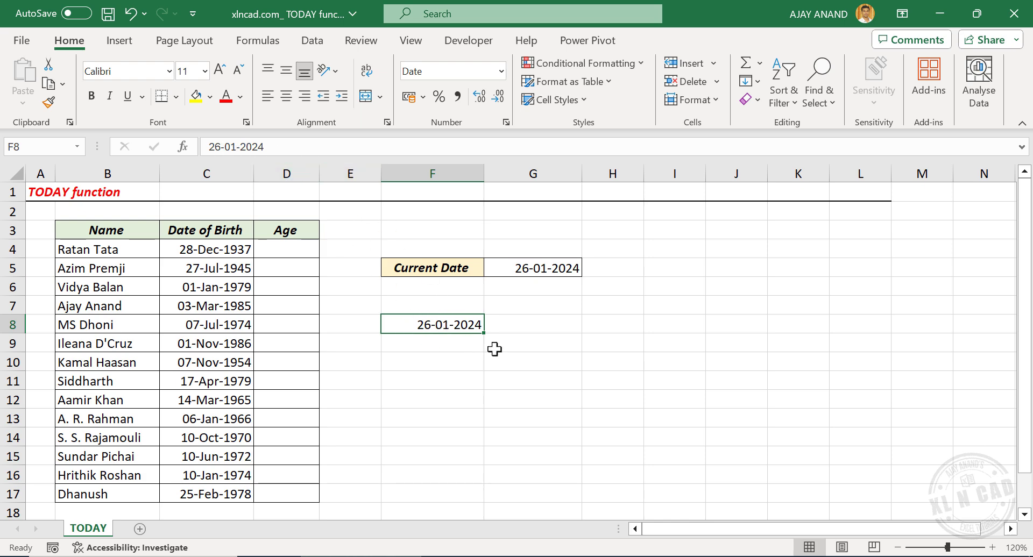
{"action": "mouse_move", "coordinate": [304, 222]}
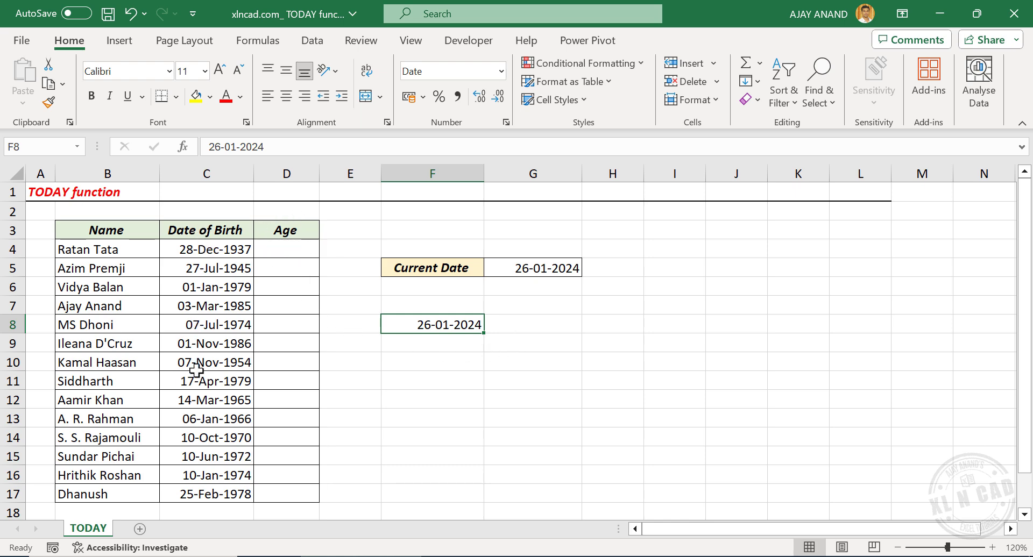
{"action": "mouse_move", "coordinate": [265, 240]}
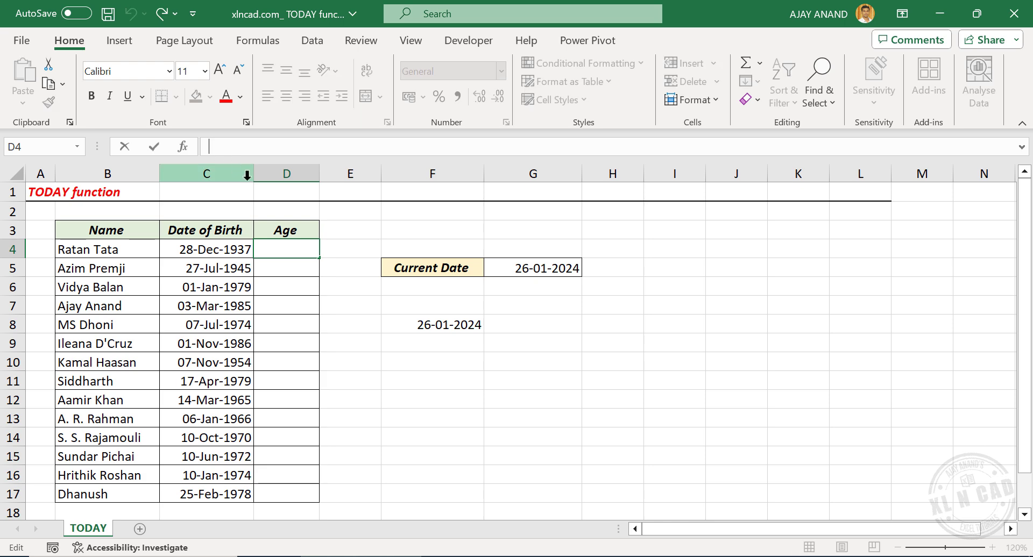
Enter =DATEDIF(C4,TODAY(),"Y") in D4 so Ratan Tata's age shows 86.
{"action": "type", "text": "="}
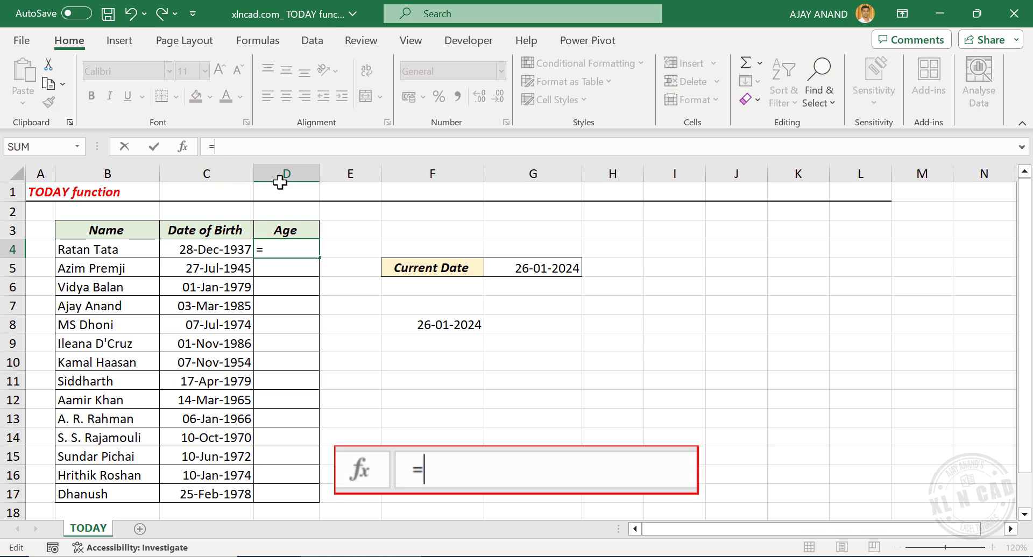
{"action": "type", "text": "DATEDI"}
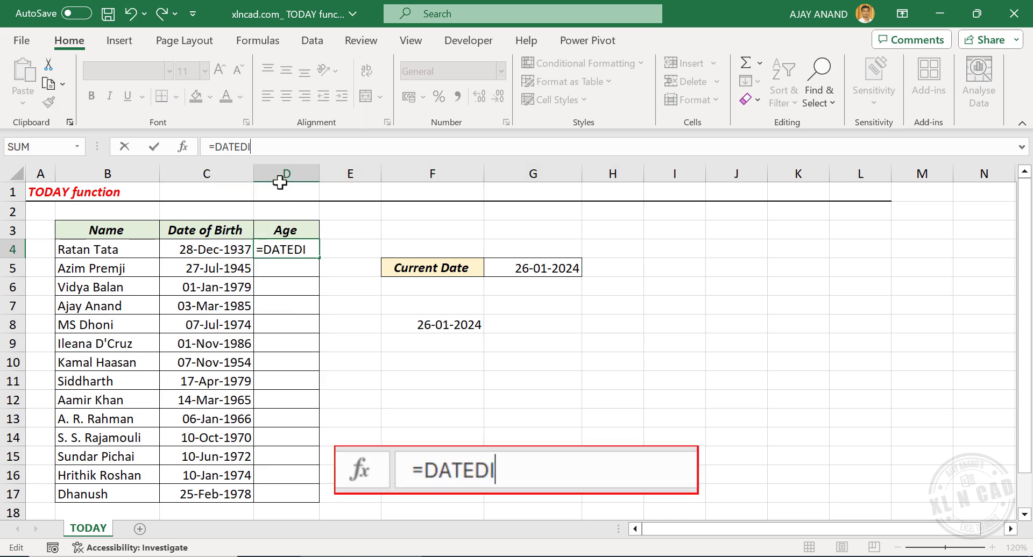
{"action": "type", "text": "F("}
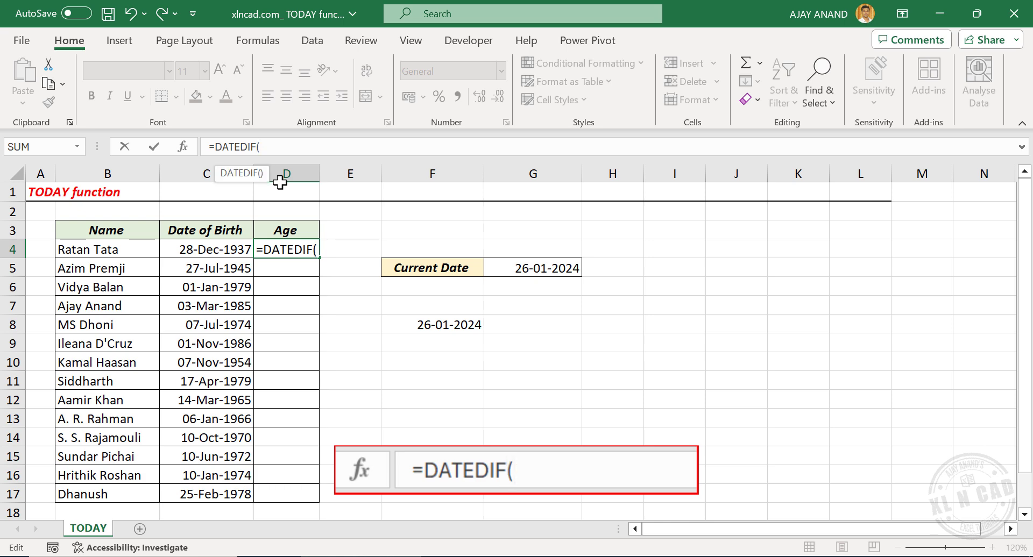
{"action": "left_click", "coordinate": [205, 248]}
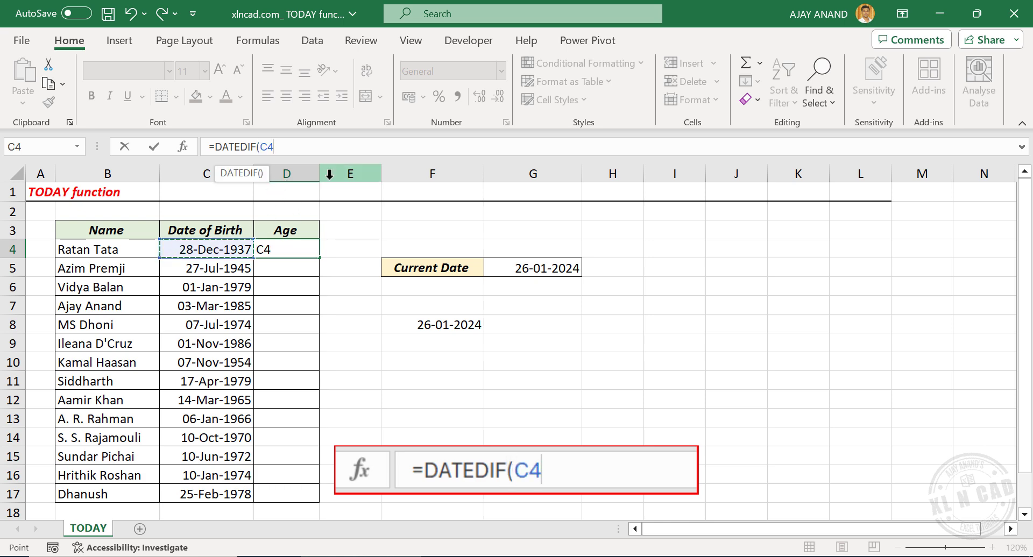
{"action": "type", "text": ","}
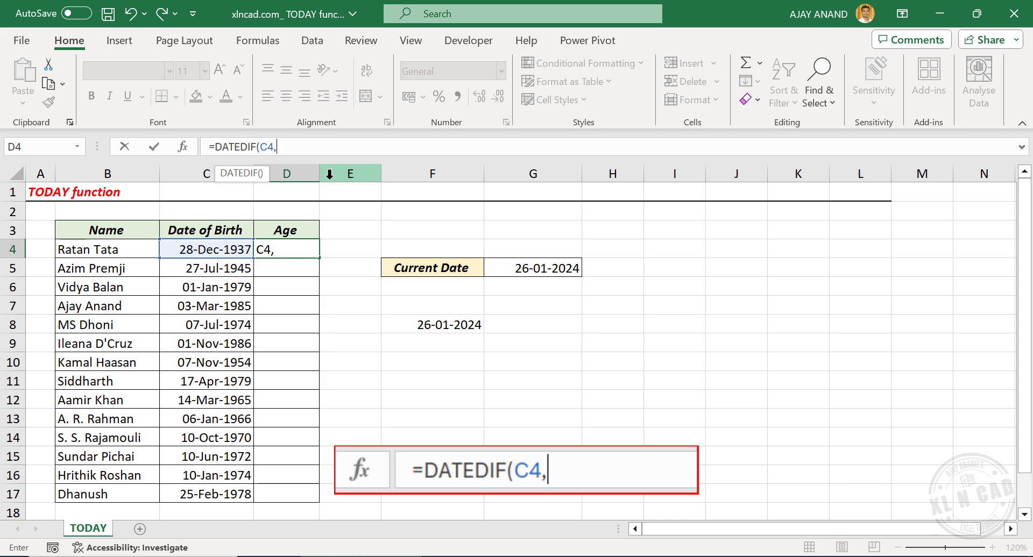
{"action": "type", "text": "TODAY()"}
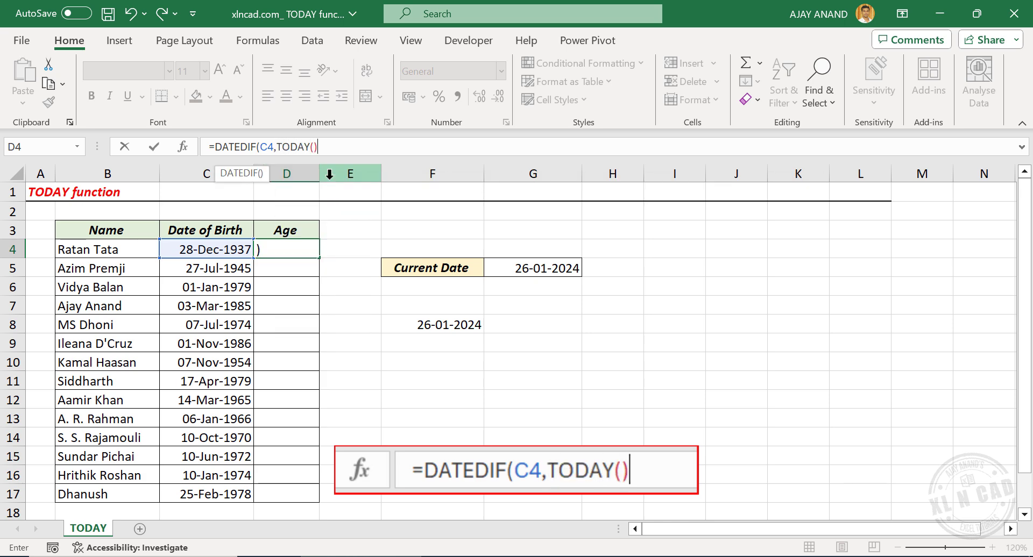
{"action": "type", "text": ",\"Y"}
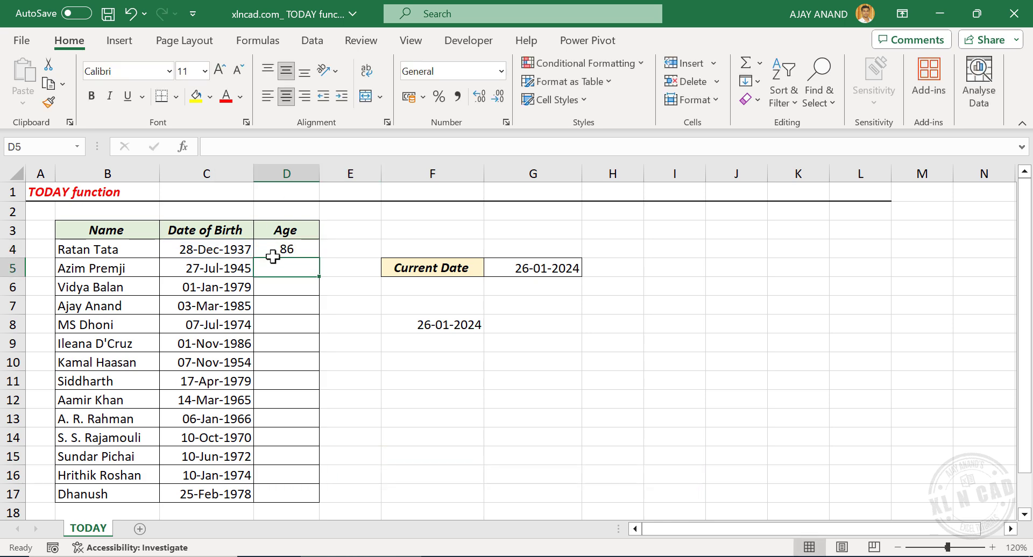
Fill the DATEDIF age formula from D4 down to D17.
{"action": "left_click", "coordinate": [286, 249]}
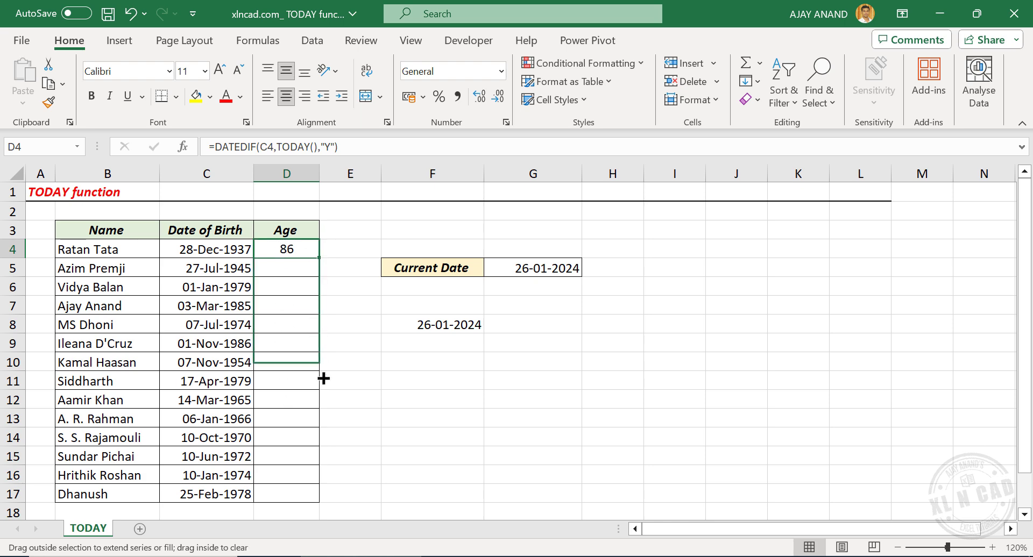
{"action": "left_click_drag", "start_coordinate": [285, 249], "coordinate": [285, 494]}
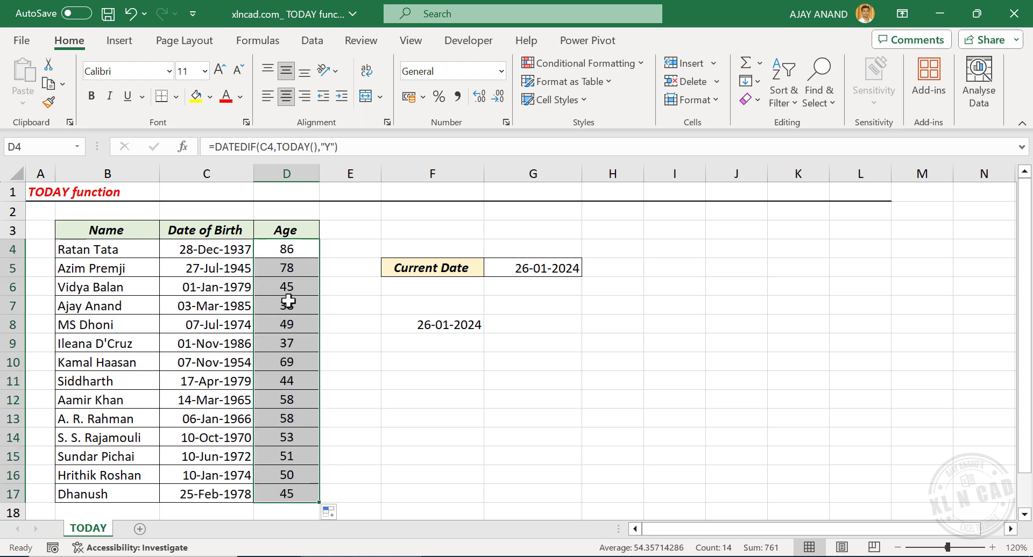